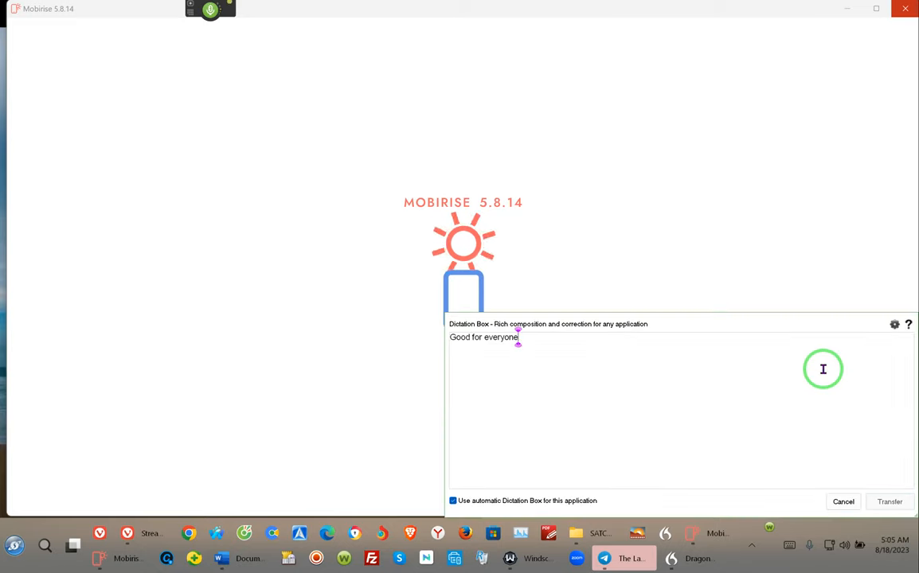
- Dictate test phrases 'good morning good afternoon good night that evening' into Dragon's Dictation Box
{"action": "type", "text": "good morning good afternoon good night that evening"}
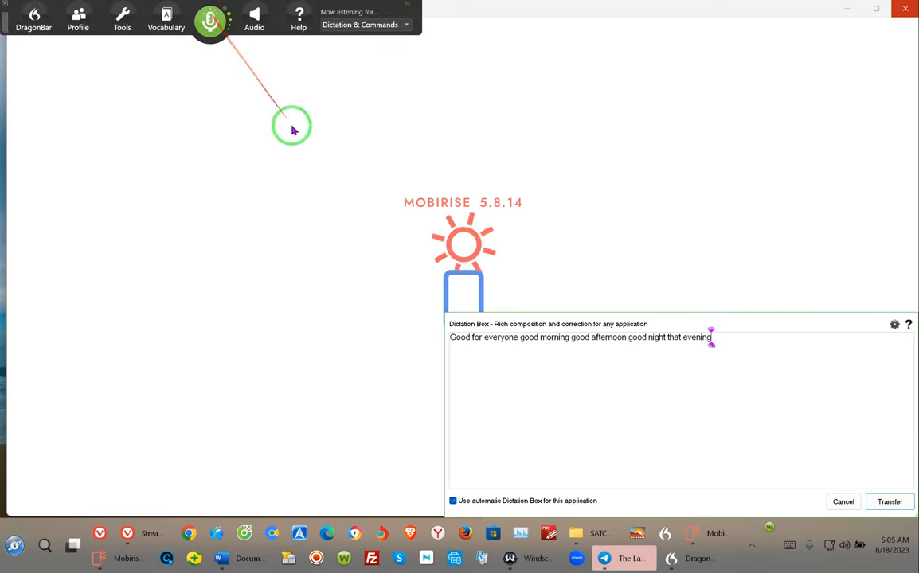
{"action": "type", "text": "all of those good things let me turn at this voice recognition"}
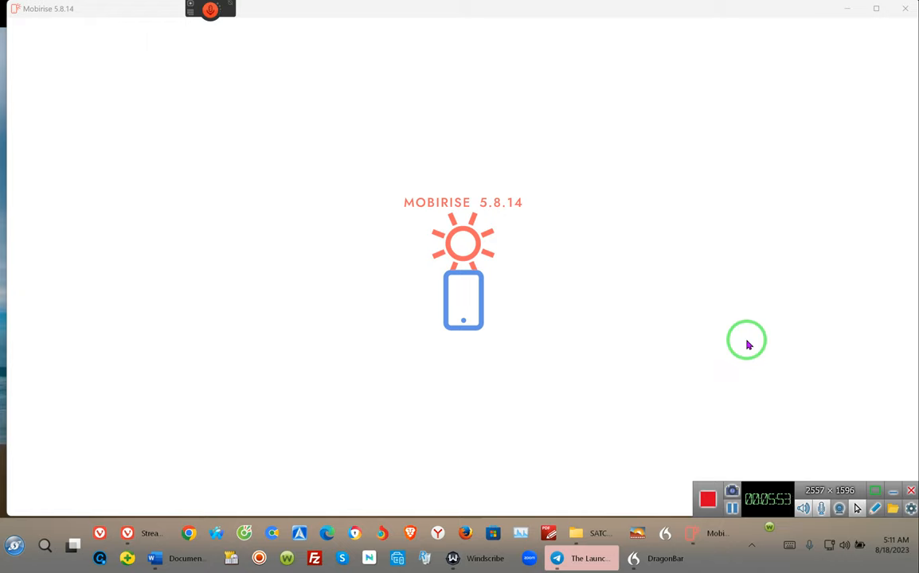
{"action": "mouse_move", "coordinate": [825, 6]}
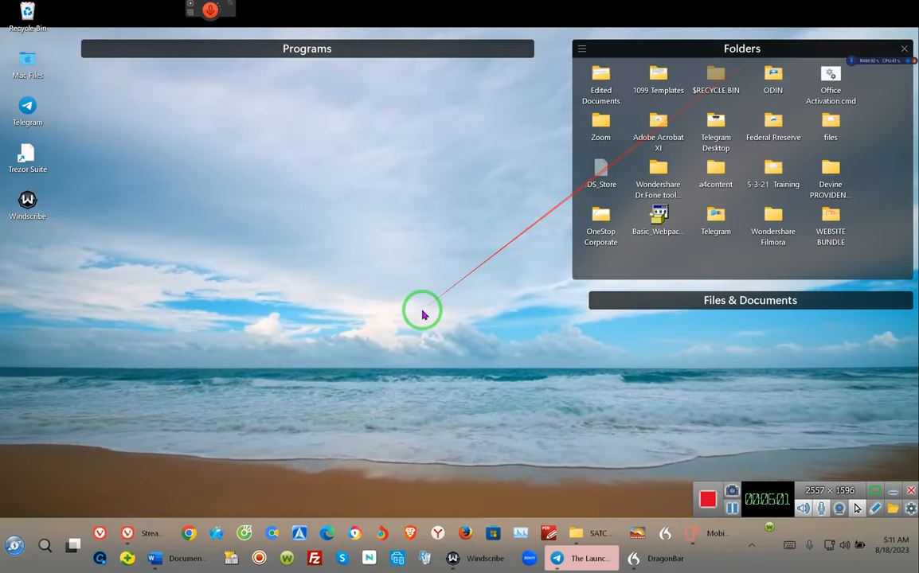
- Dismiss the Mobirise window to reveal the desktop with its Folders panel
{"action": "left_click", "coordinate": [904, 48]}
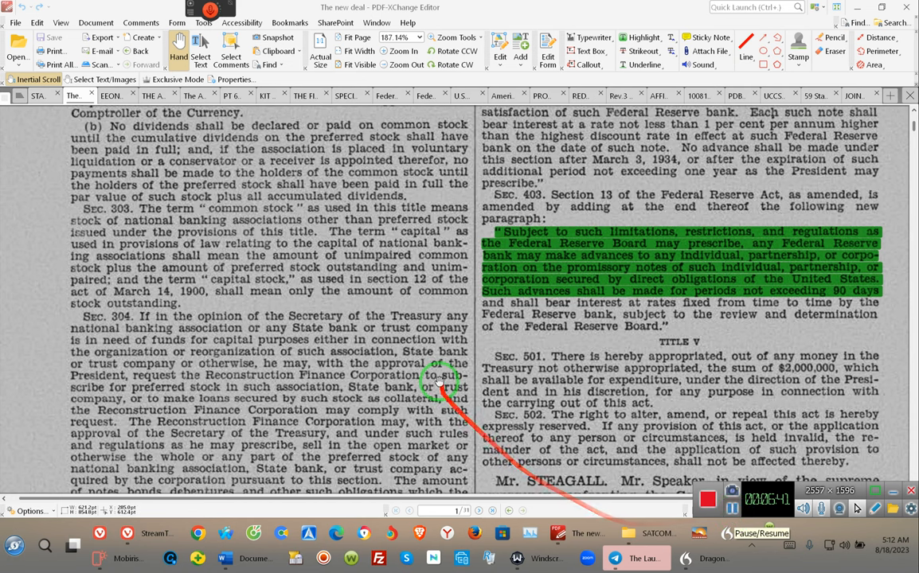
{"action": "mouse_move", "coordinate": [347, 309]}
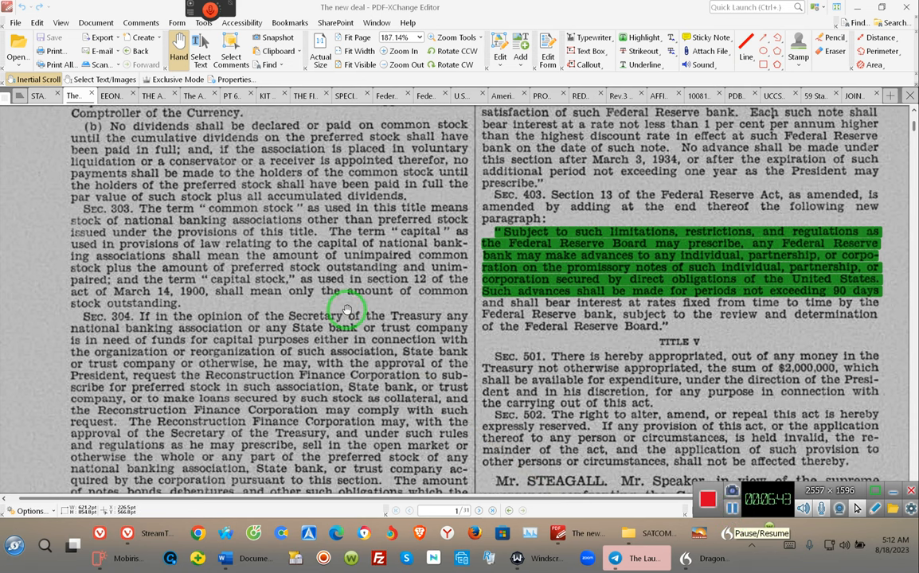
{"action": "mouse_move", "coordinate": [427, 258]}
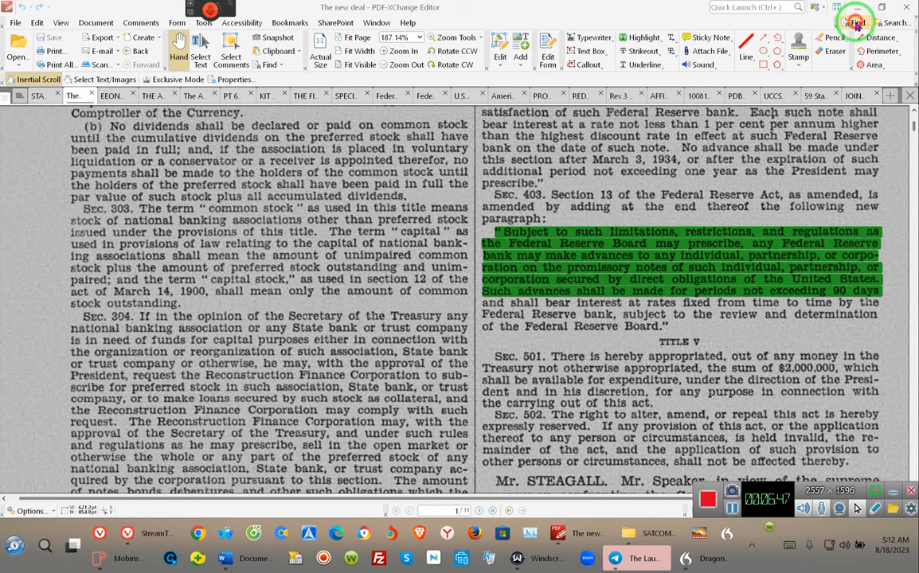
- Search the document for 'par' and step through matches to the page 78 occurrence
{"action": "left_click", "coordinate": [855, 23]}
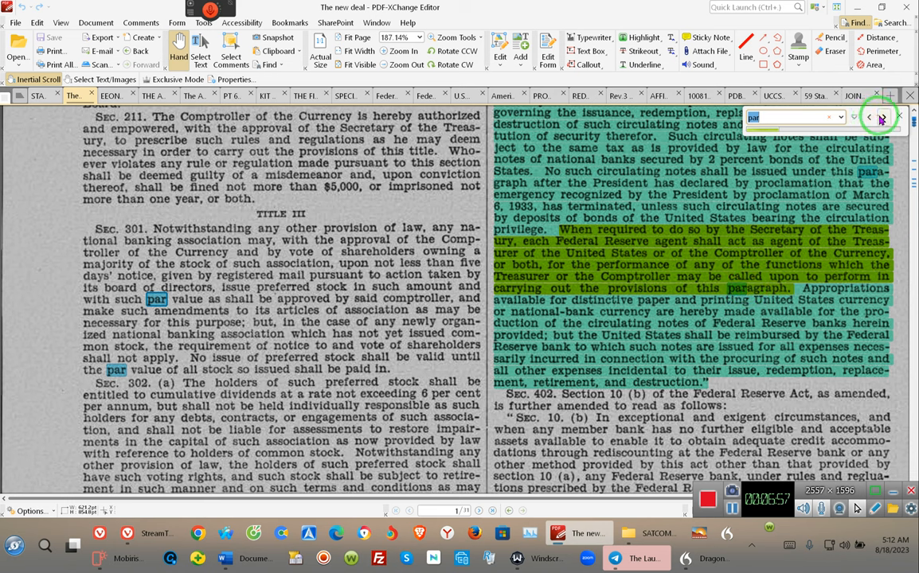
{"action": "left_click", "coordinate": [879, 118]}
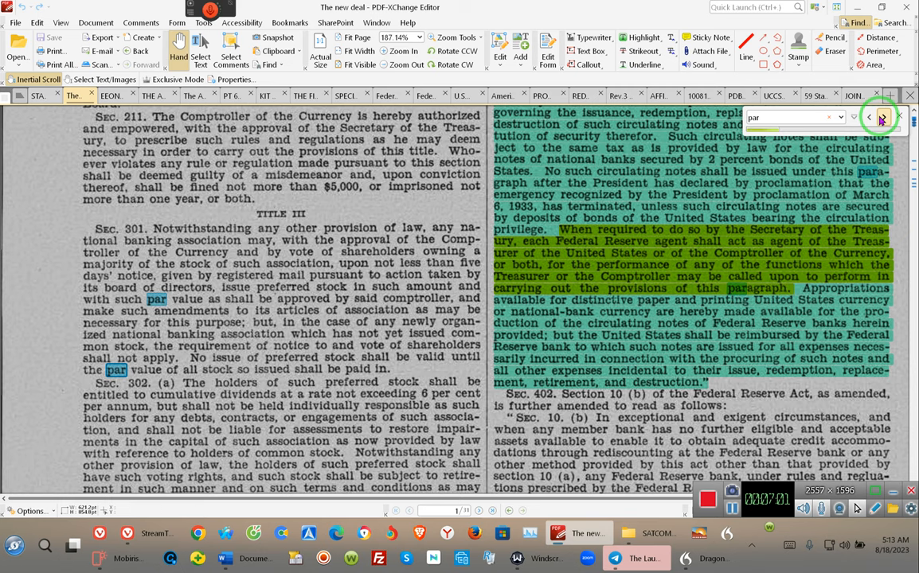
{"action": "left_click", "coordinate": [883, 118]}
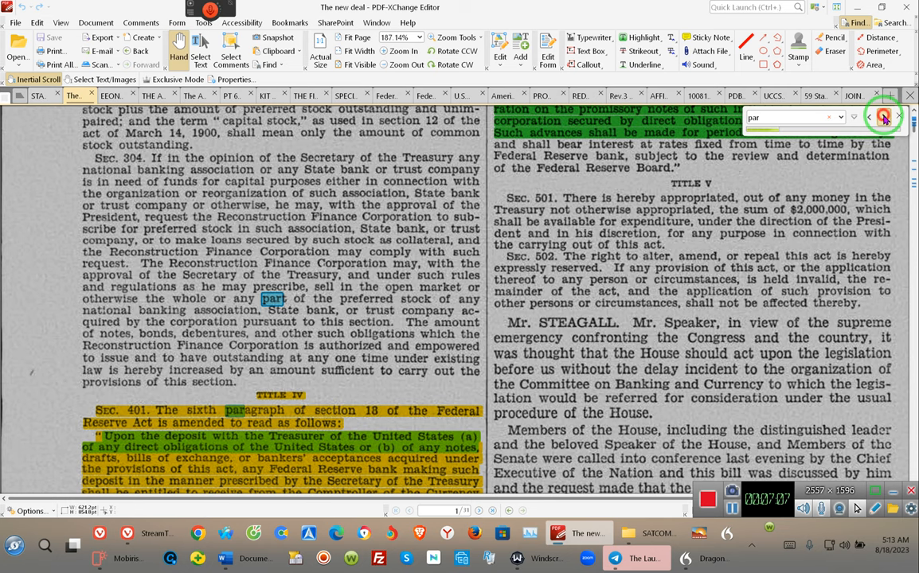
{"action": "left_click", "coordinate": [885, 118]}
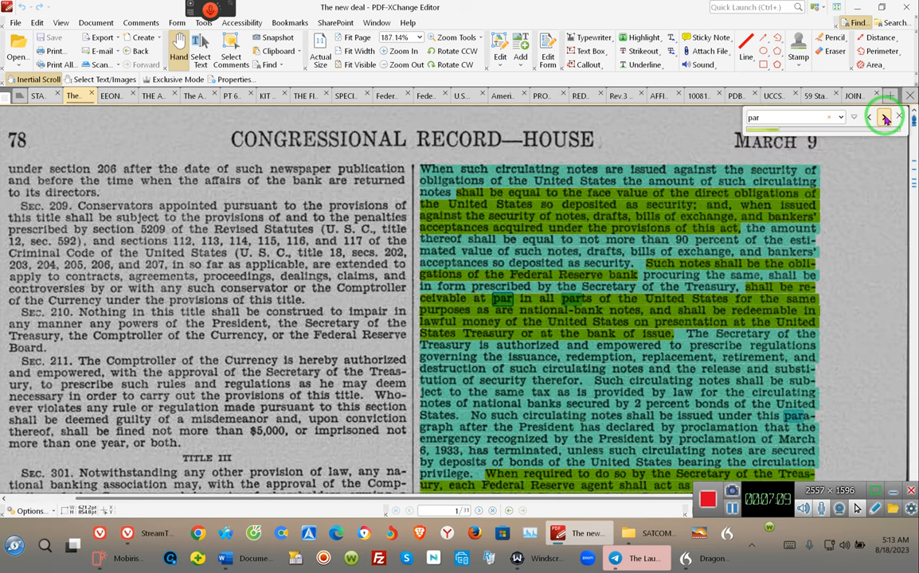
{"action": "left_click", "coordinate": [883, 116]}
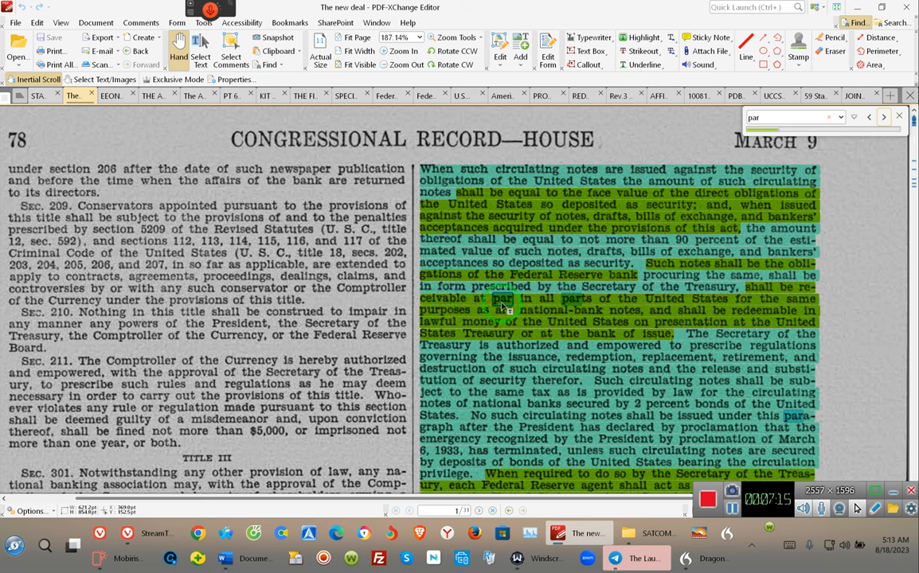
{"action": "left_click", "coordinate": [504, 305]}
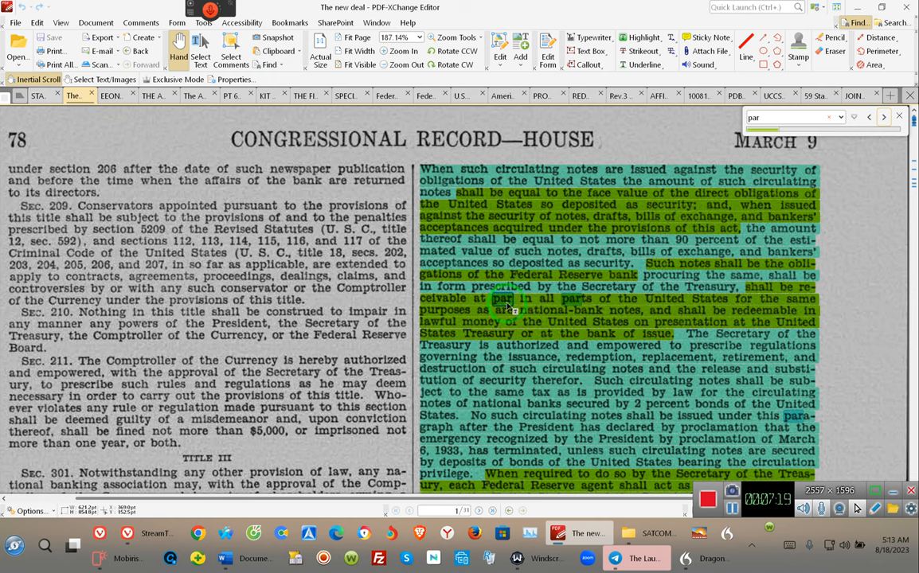
{"action": "mouse_move", "coordinate": [736, 274]}
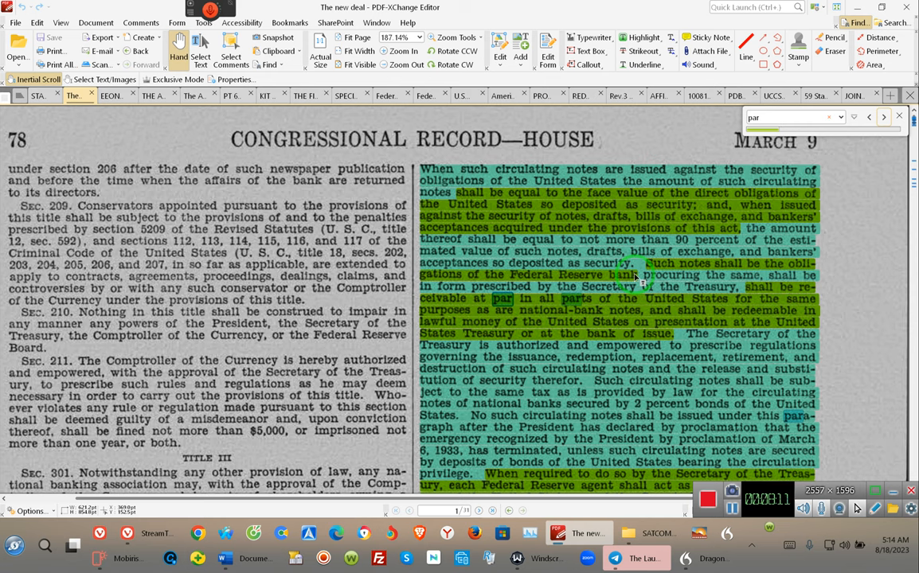
{"action": "mouse_move", "coordinate": [720, 249]}
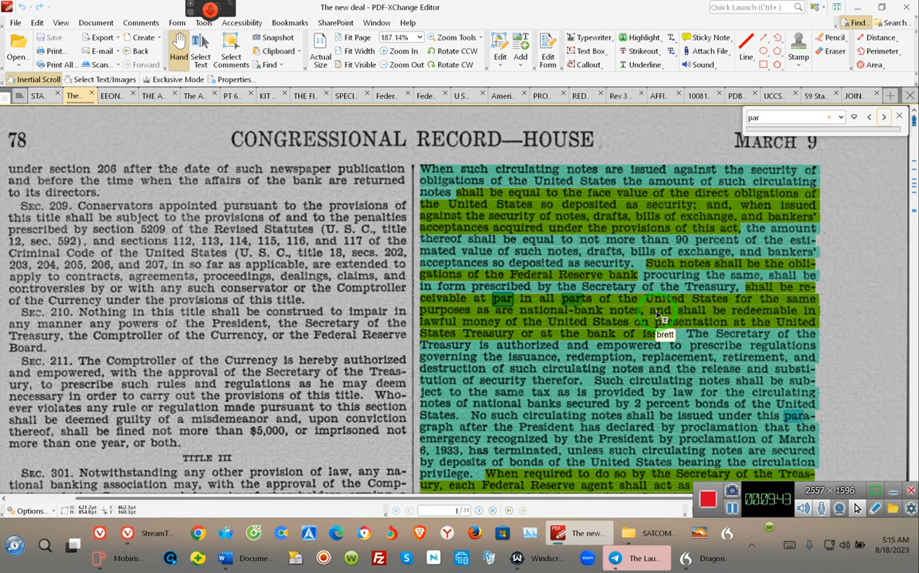
{"action": "scroll", "scroll_direction": "down", "scroll_amount": 3}
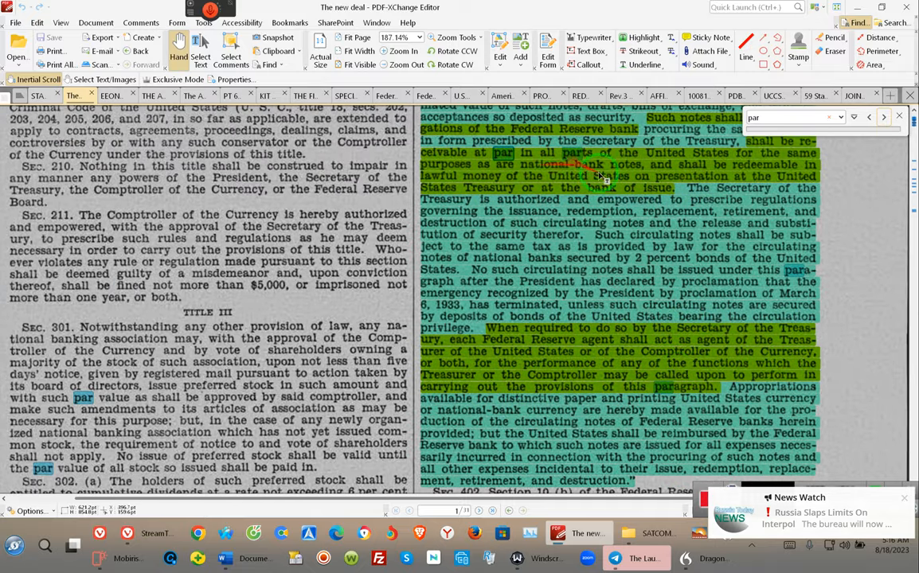
{"action": "mouse_move", "coordinate": [710, 189]}
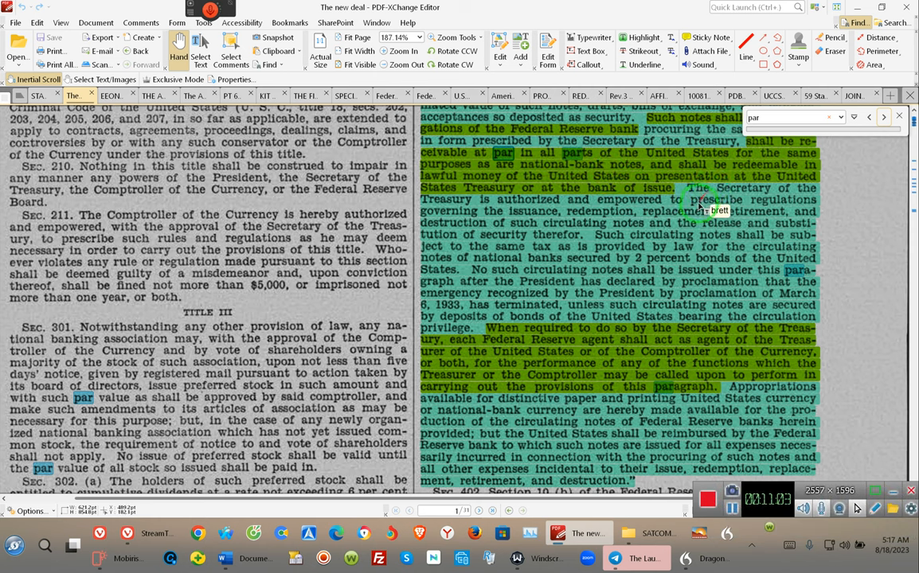
{"action": "mouse_move", "coordinate": [589, 326]}
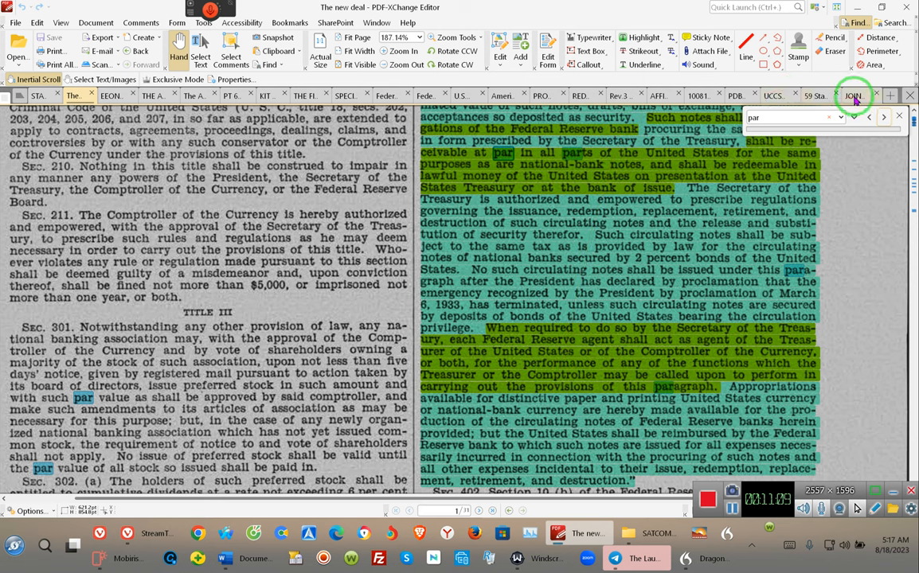
{"action": "mouse_move", "coordinate": [853, 95]}
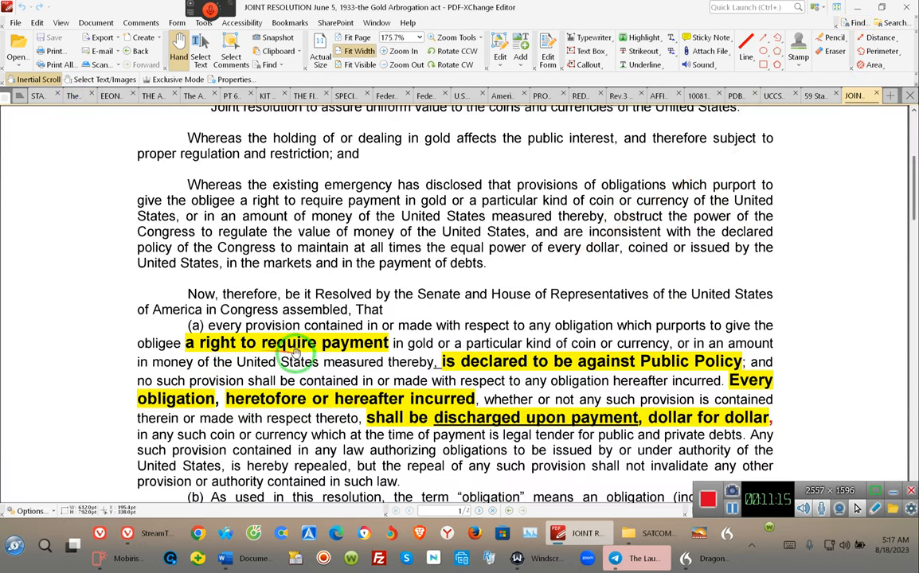
{"action": "mouse_move", "coordinate": [273, 471]}
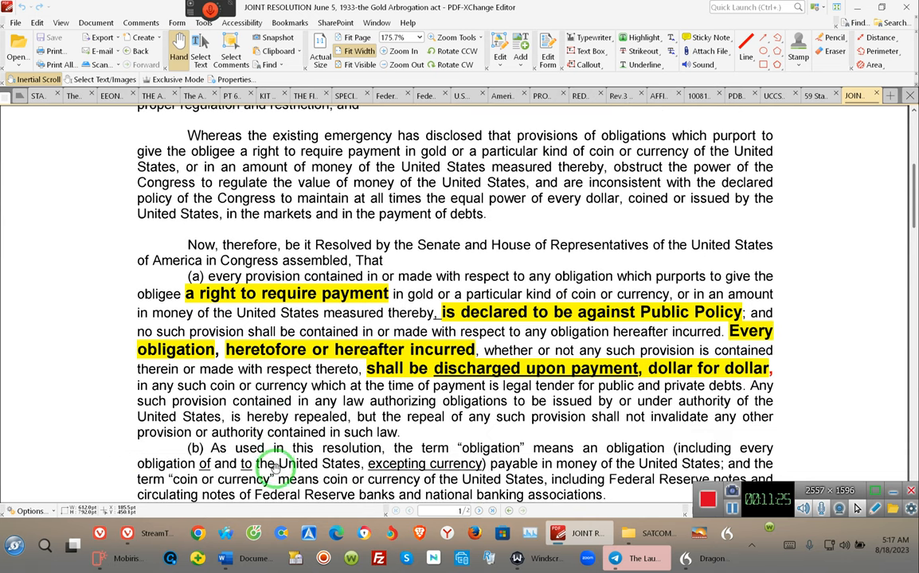
{"action": "mouse_move", "coordinate": [421, 312]}
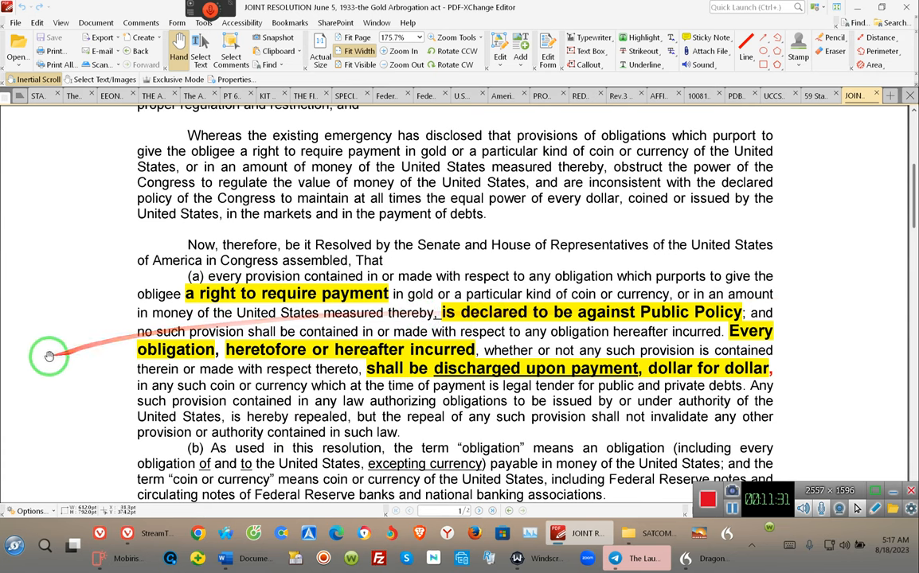
{"action": "mouse_move", "coordinate": [357, 324]}
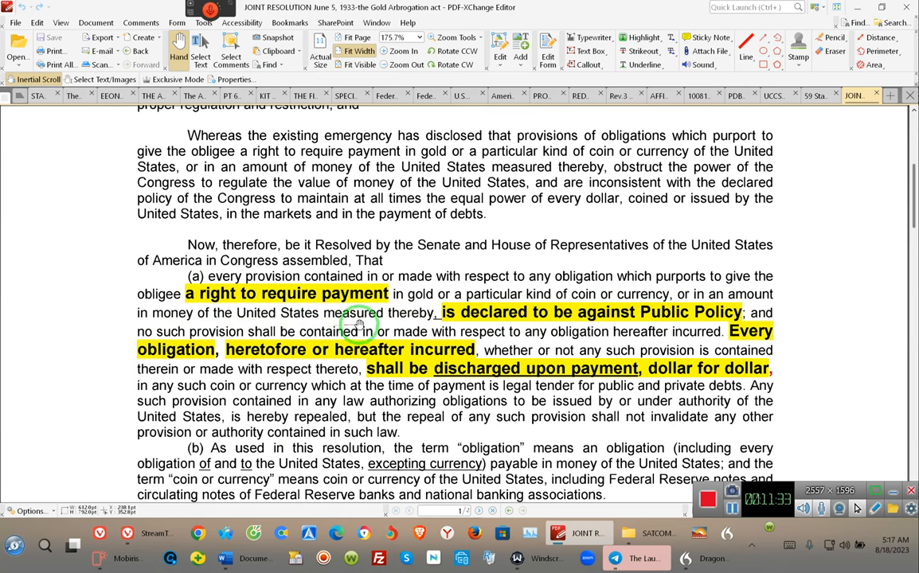
{"action": "mouse_move", "coordinate": [414, 324]}
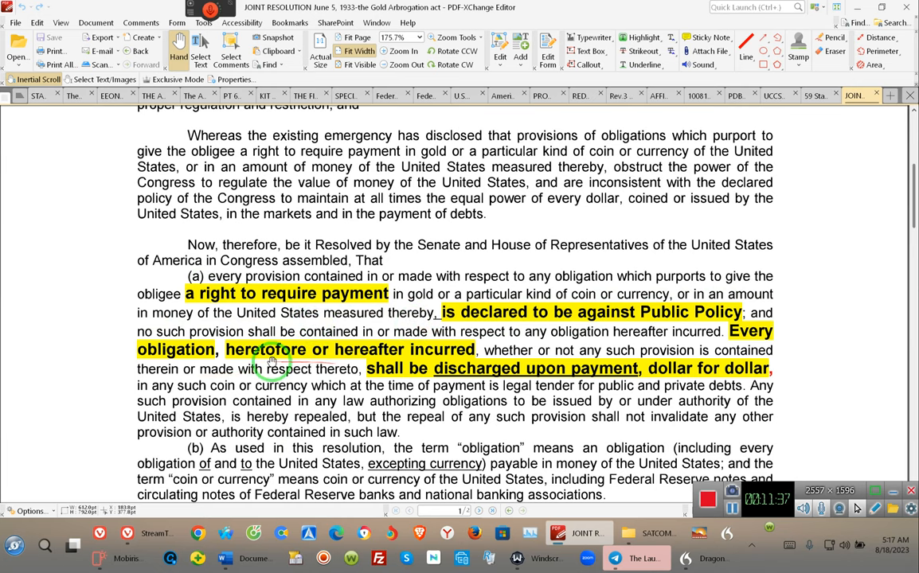
{"action": "mouse_move", "coordinate": [502, 368]}
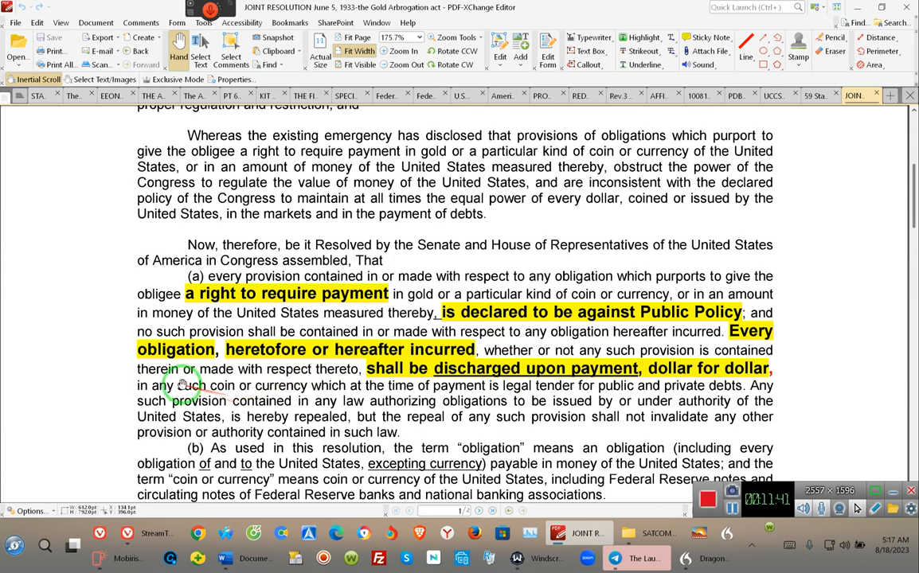
{"action": "mouse_move", "coordinate": [545, 374]}
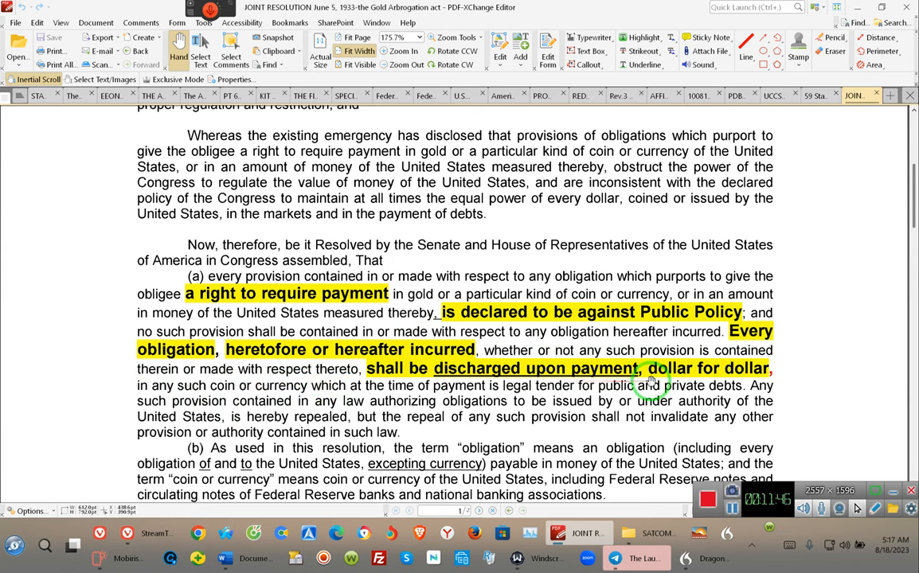
{"action": "mouse_move", "coordinate": [629, 374]}
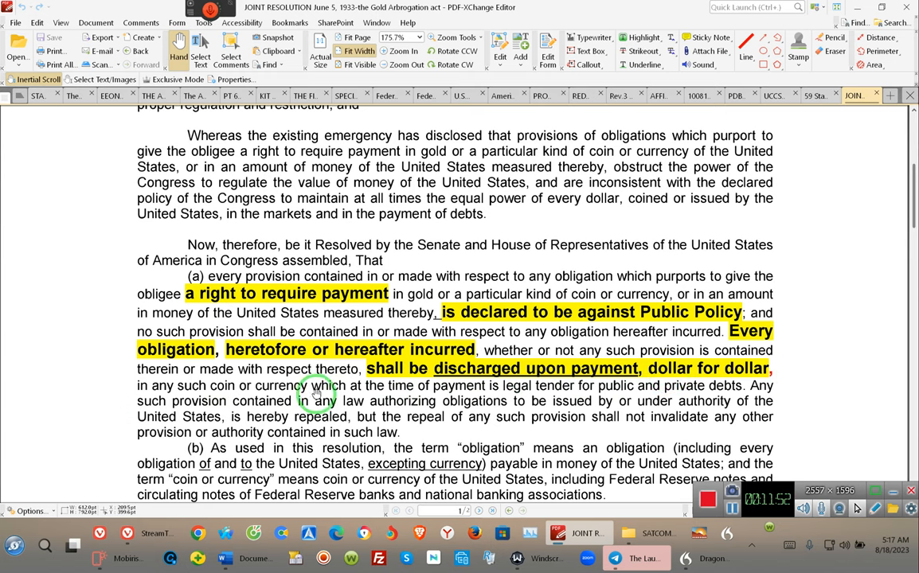
{"action": "mouse_move", "coordinate": [640, 398]}
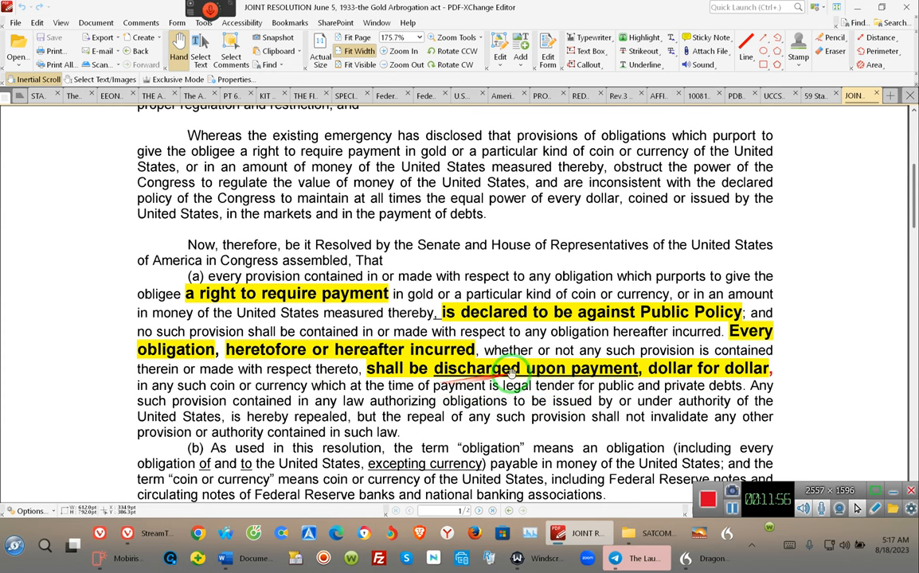
{"action": "mouse_move", "coordinate": [704, 396]}
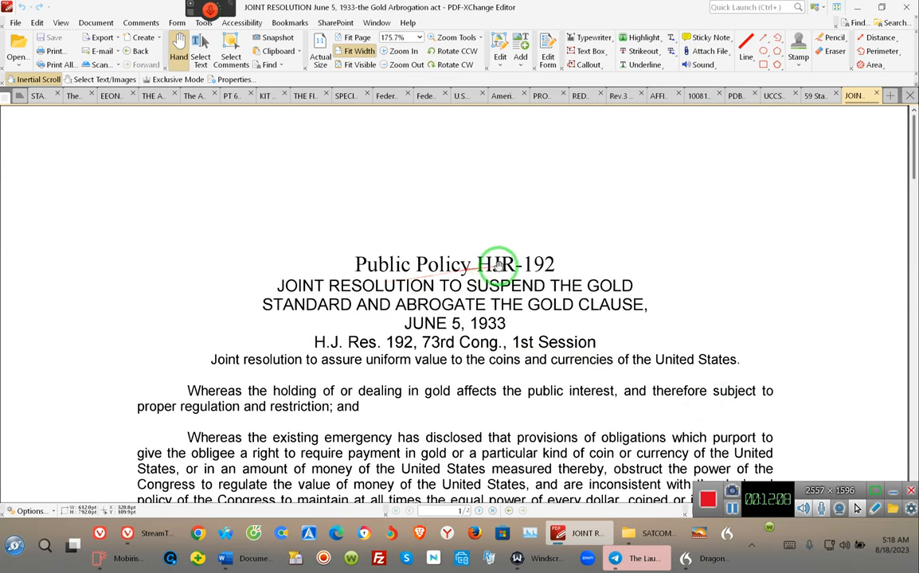
{"action": "mouse_move", "coordinate": [581, 283]}
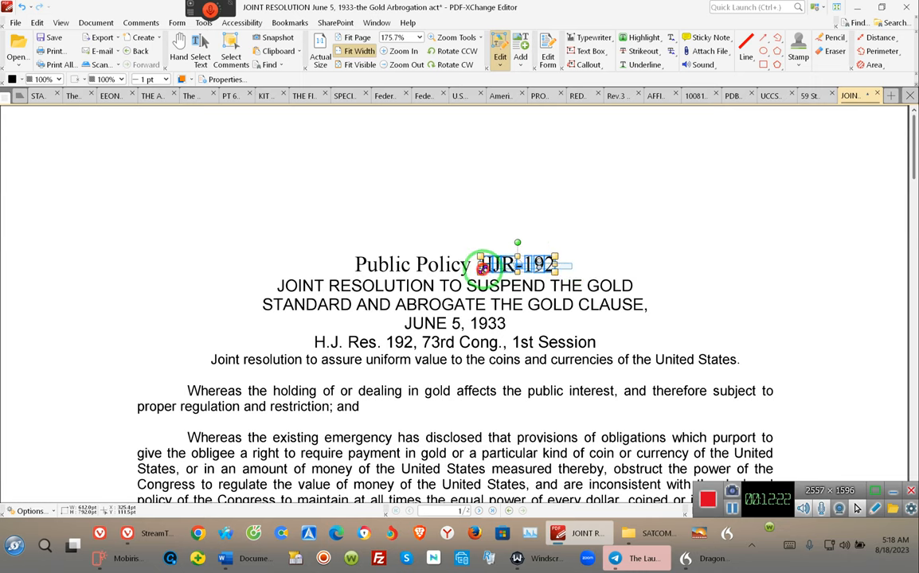
{"action": "mouse_move", "coordinate": [176, 118]}
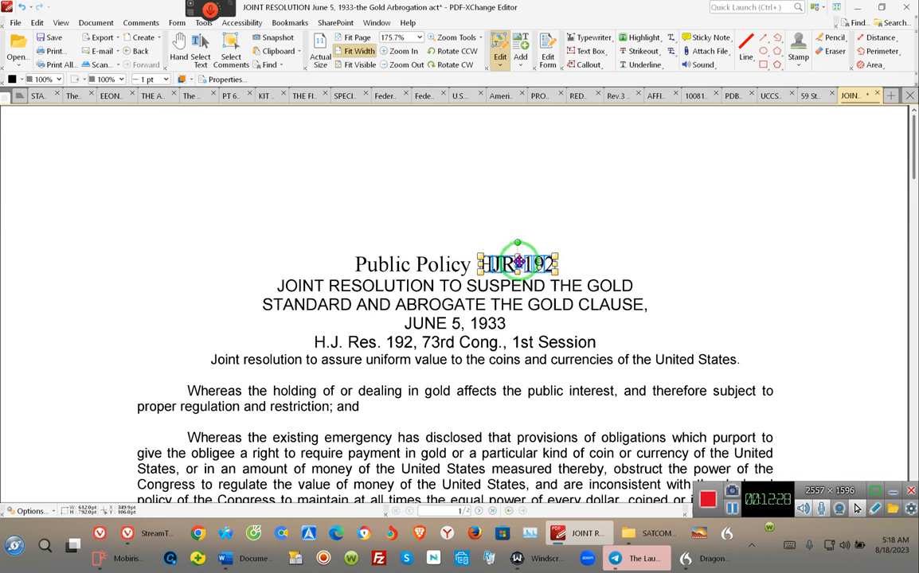
- Delete the HJR-192 and H.J. Res. 192 text objects from the resolution heading
{"action": "right_click", "coordinate": [517, 262]}
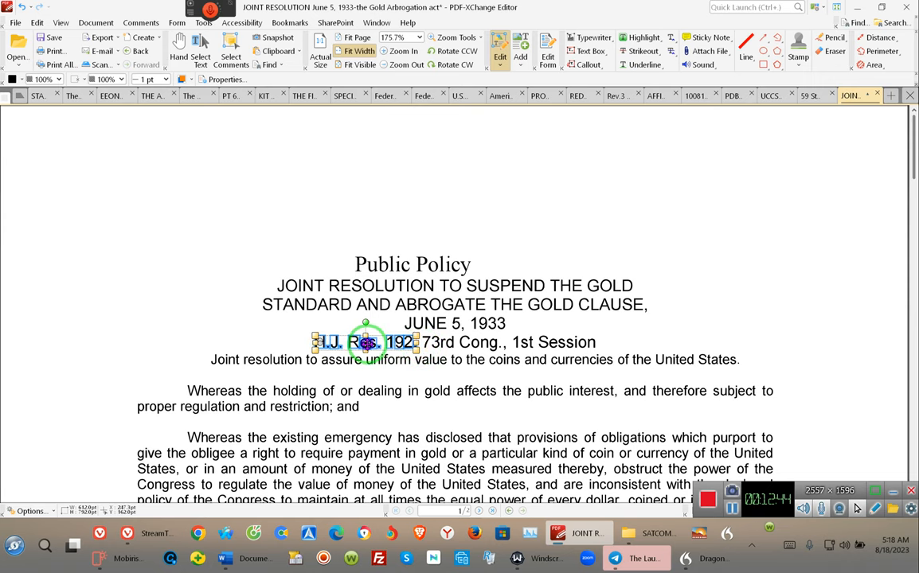
{"action": "right_click", "coordinate": [364, 343]}
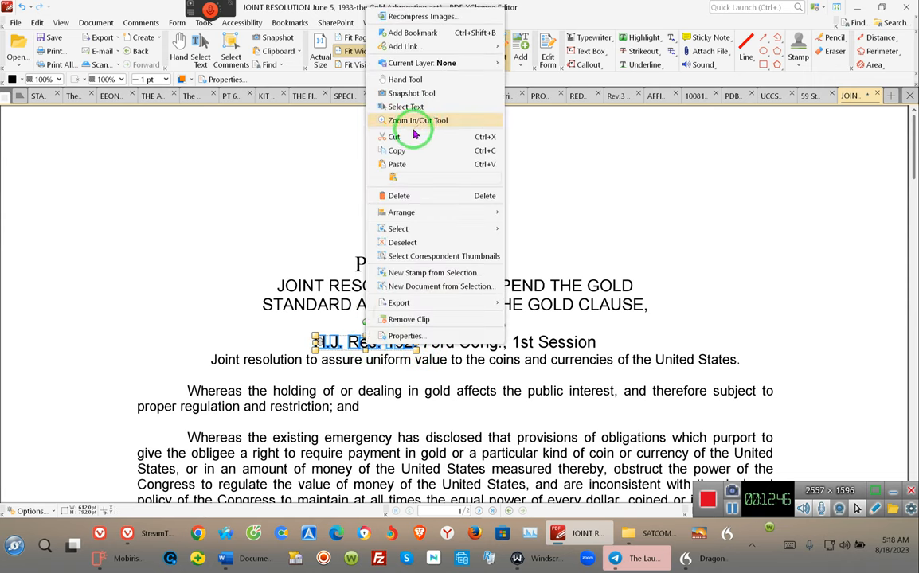
{"action": "left_click", "coordinate": [417, 121]}
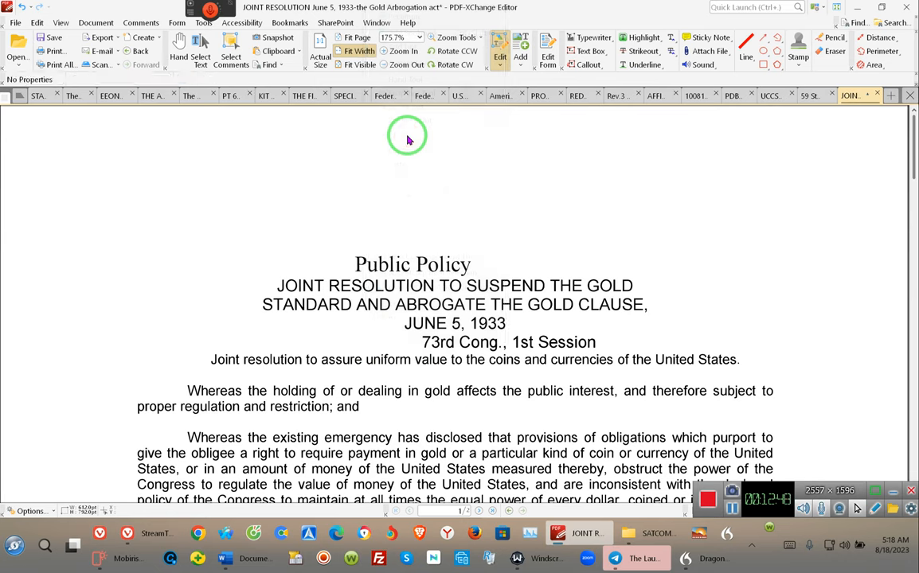
{"action": "mouse_move", "coordinate": [342, 367]}
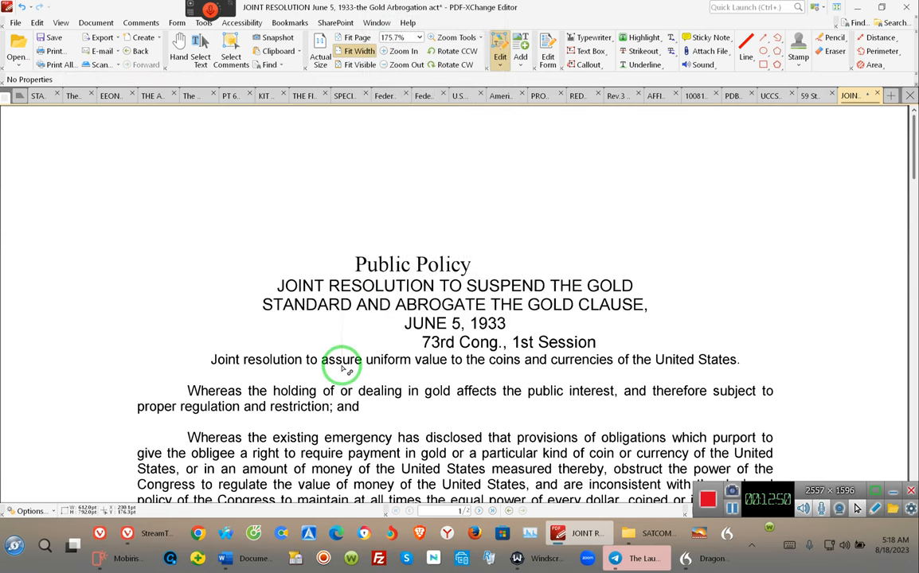
{"action": "mouse_move", "coordinate": [365, 439]}
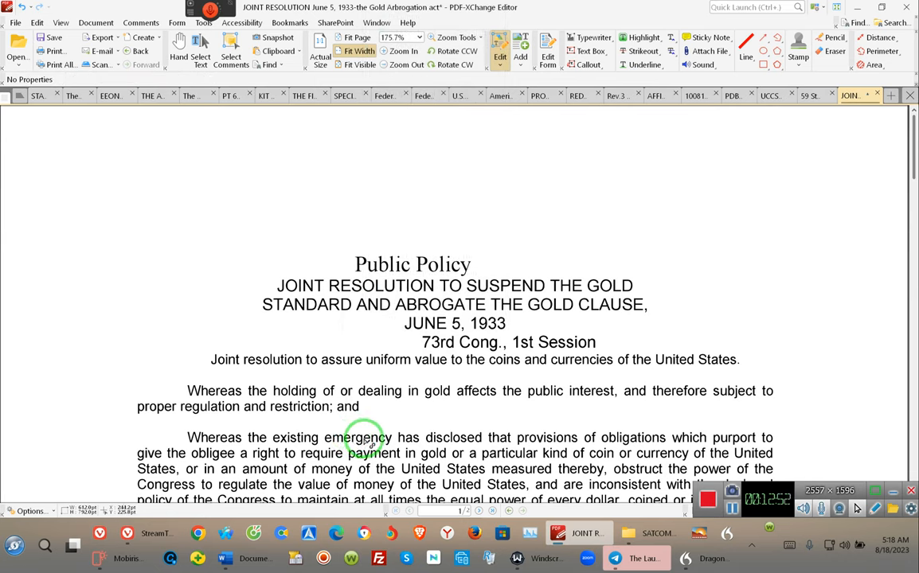
{"action": "mouse_move", "coordinate": [704, 319]}
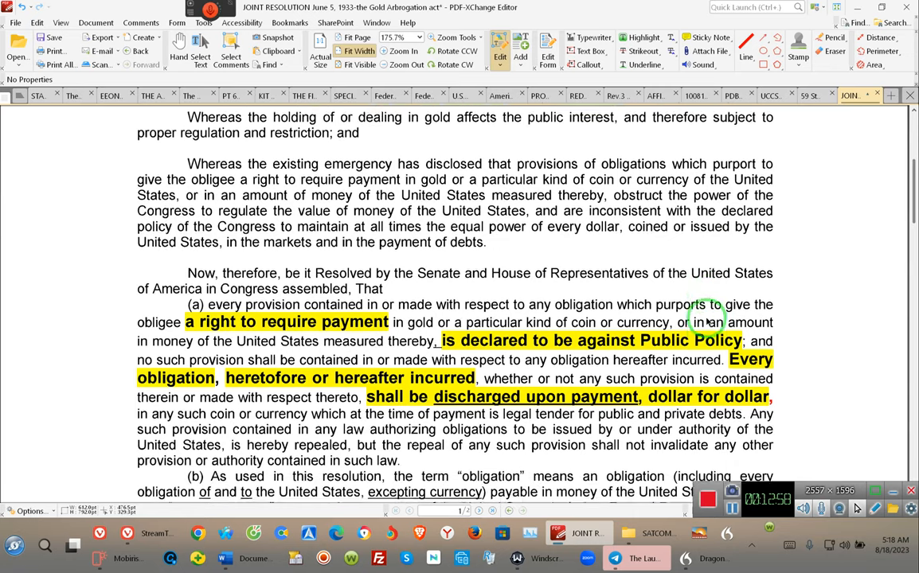
- Scroll down to the fill-in-the-blank version of the resolution with yellow highlights
{"action": "scroll", "scroll_direction": "down", "scroll_amount": 3}
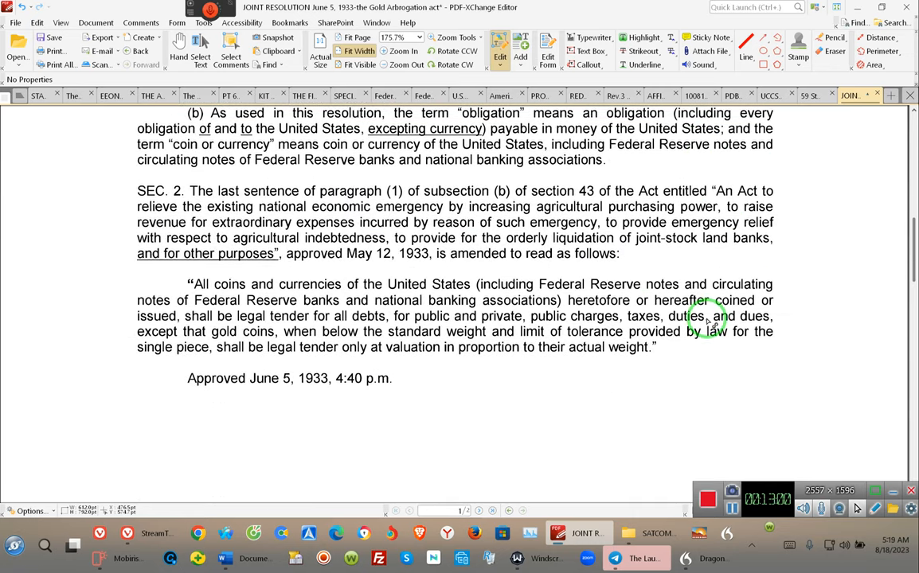
{"action": "scroll", "scroll_direction": "down", "scroll_amount": 3}
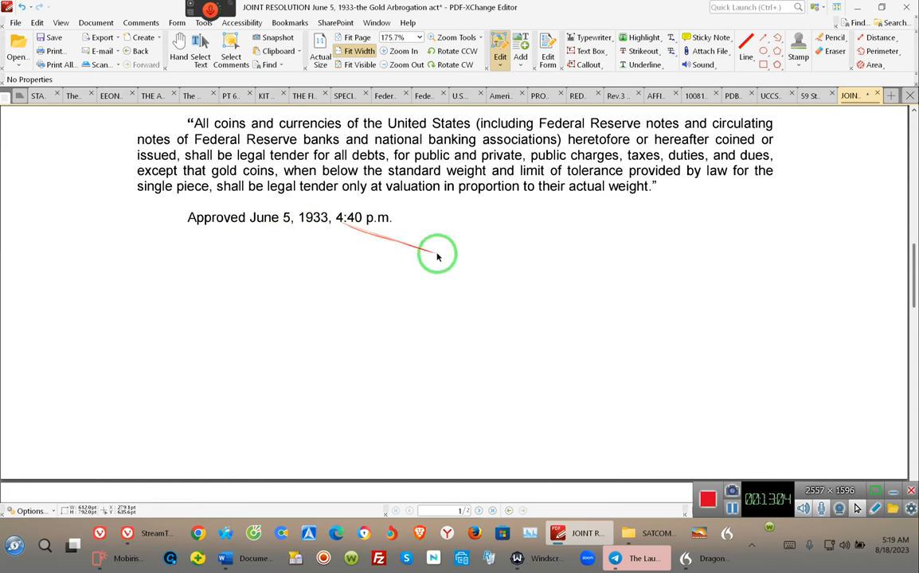
{"action": "scroll", "scroll_direction": "down", "scroll_amount": 3}
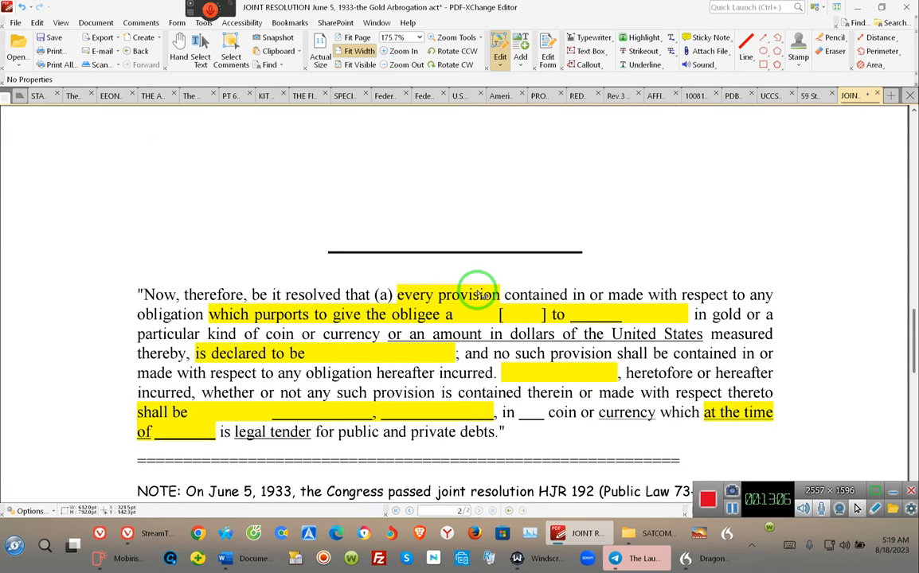
- Select and delete the 'HJR 192' reference from the note after 'joint resolution'
{"action": "scroll", "scroll_direction": "down", "scroll_amount": 3}
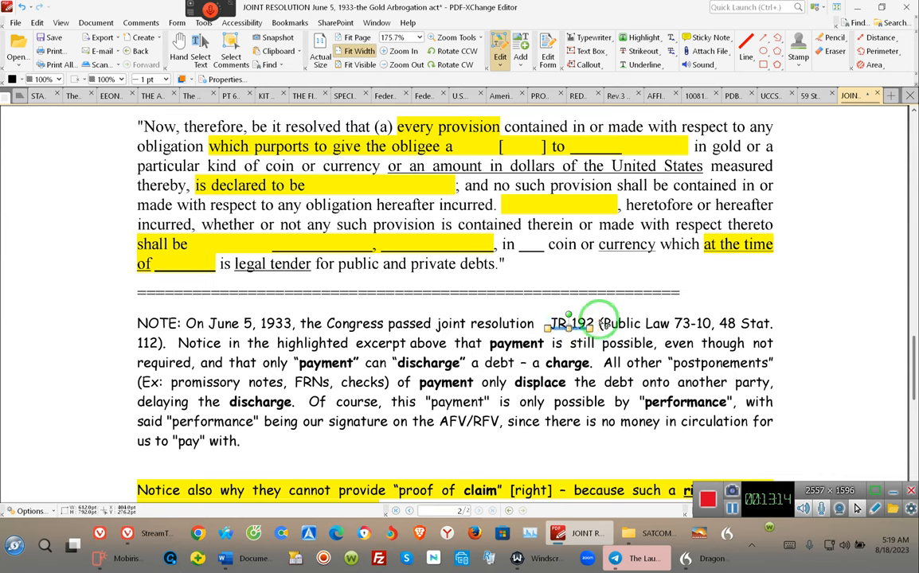
{"action": "left_click", "coordinate": [570, 323]}
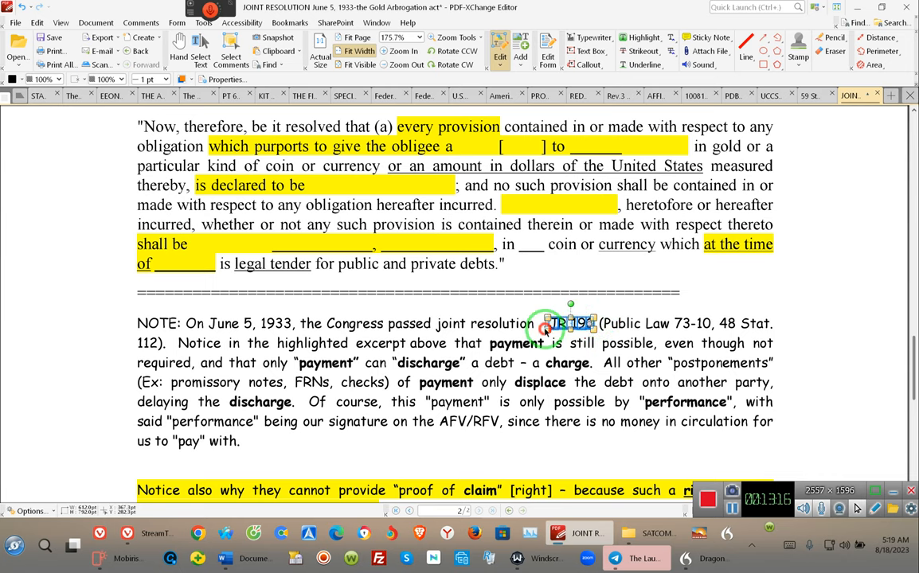
{"action": "left_click_drag", "start_coordinate": [545, 329], "coordinate": [672, 254]}
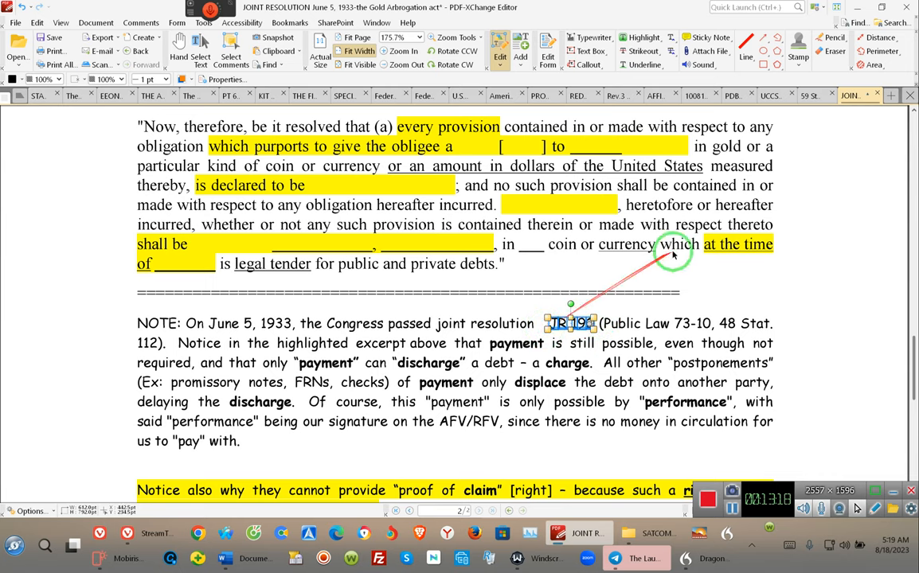
{"action": "right_click", "coordinate": [570, 324]}
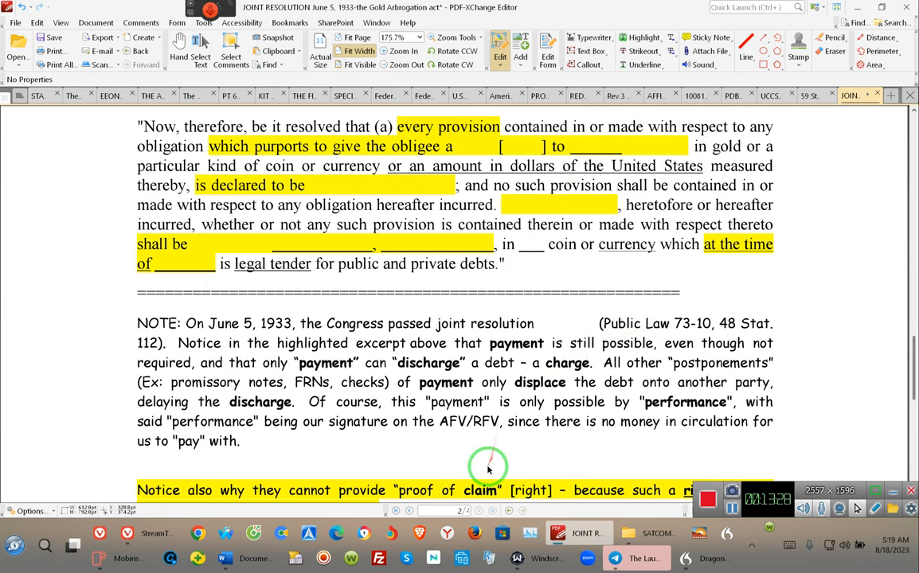
- Scroll past the Black's Dictionary paragraph and return to the Public Policy title page
{"action": "scroll", "scroll_direction": "down", "scroll_amount": 3}
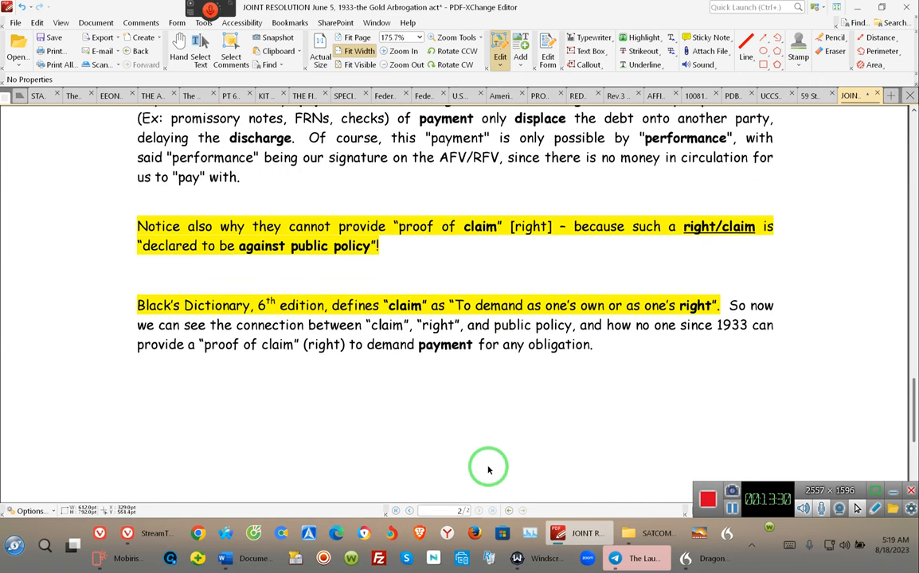
{"action": "scroll", "scroll_direction": "down", "scroll_amount": 3}
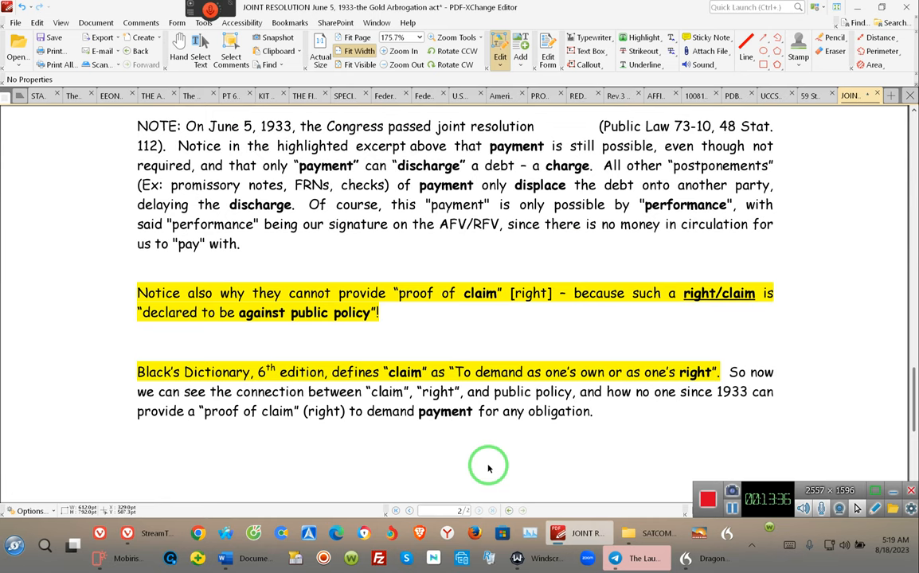
{"action": "scroll", "scroll_direction": "up", "scroll_amount": 3}
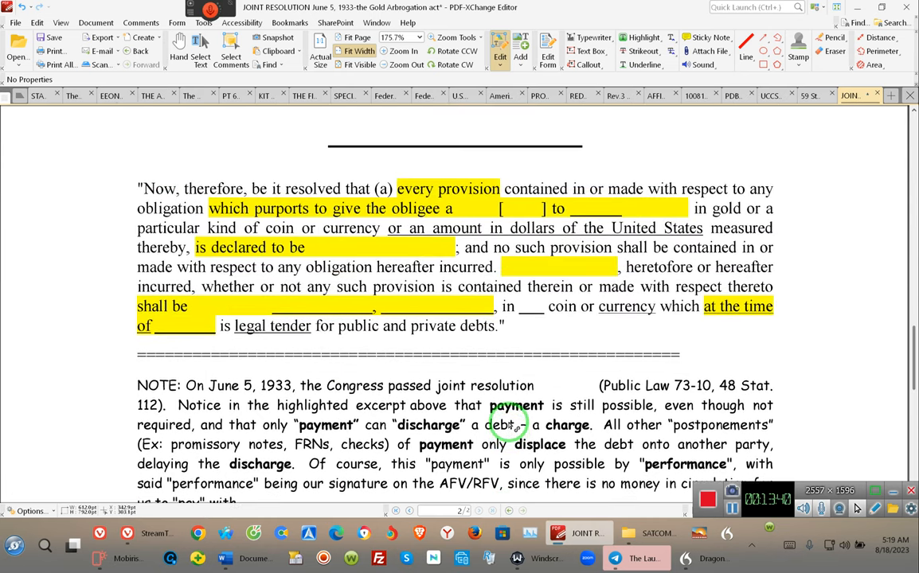
{"action": "scroll", "scroll_direction": "down", "scroll_amount": 3}
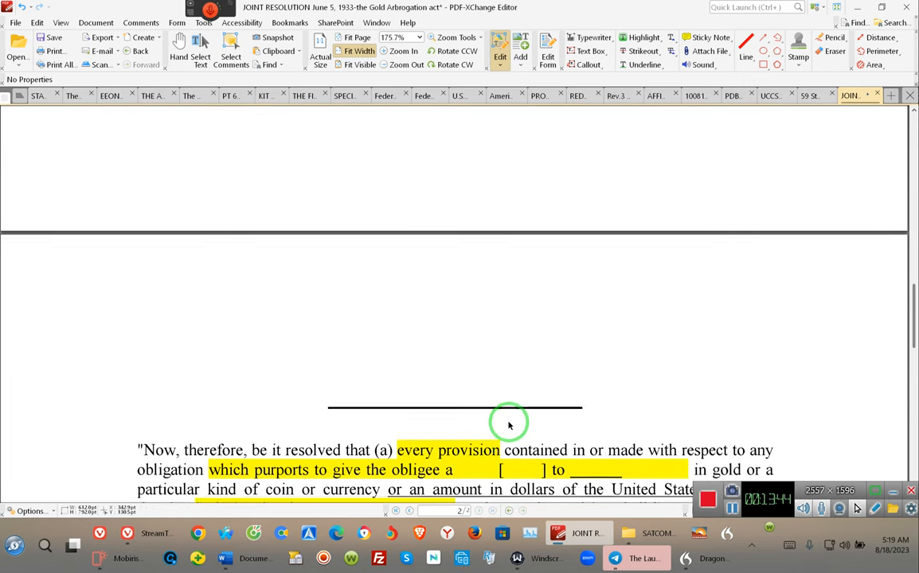
{"action": "scroll", "scroll_direction": "down", "scroll_amount": 3}
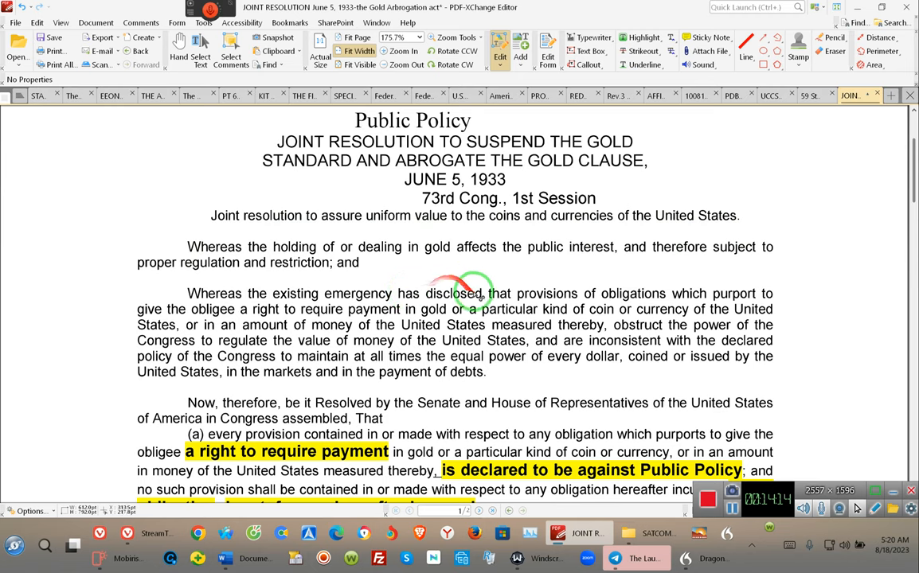
{"action": "mouse_move", "coordinate": [808, 395]}
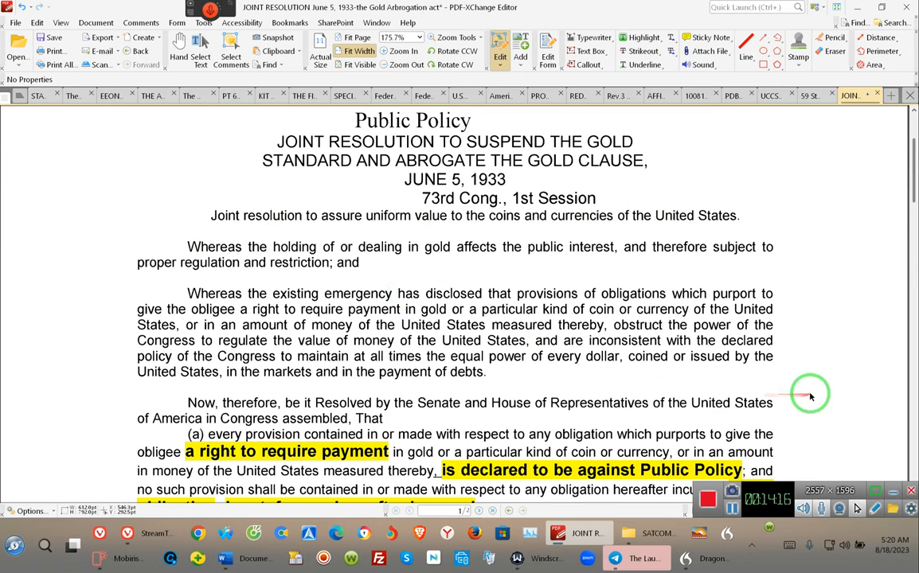
{"action": "mouse_move", "coordinate": [779, 373]}
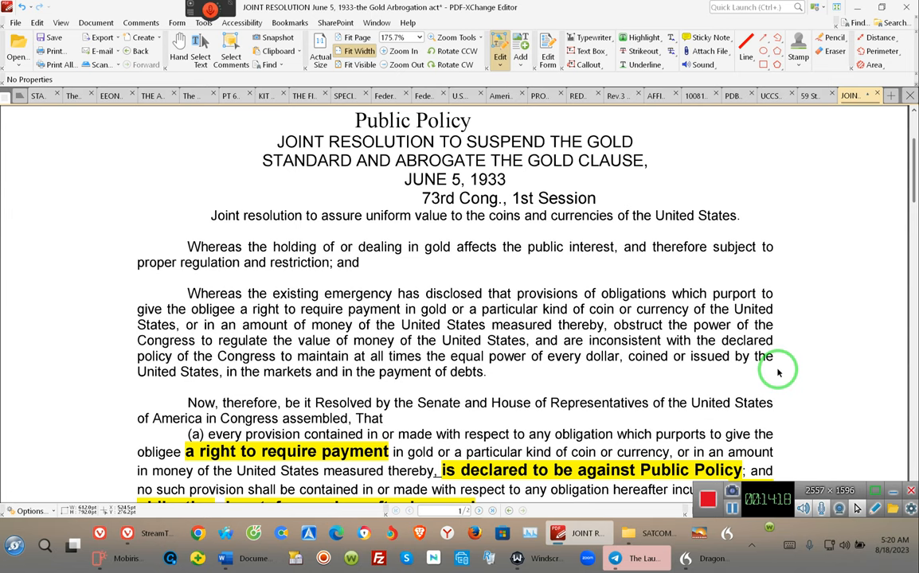